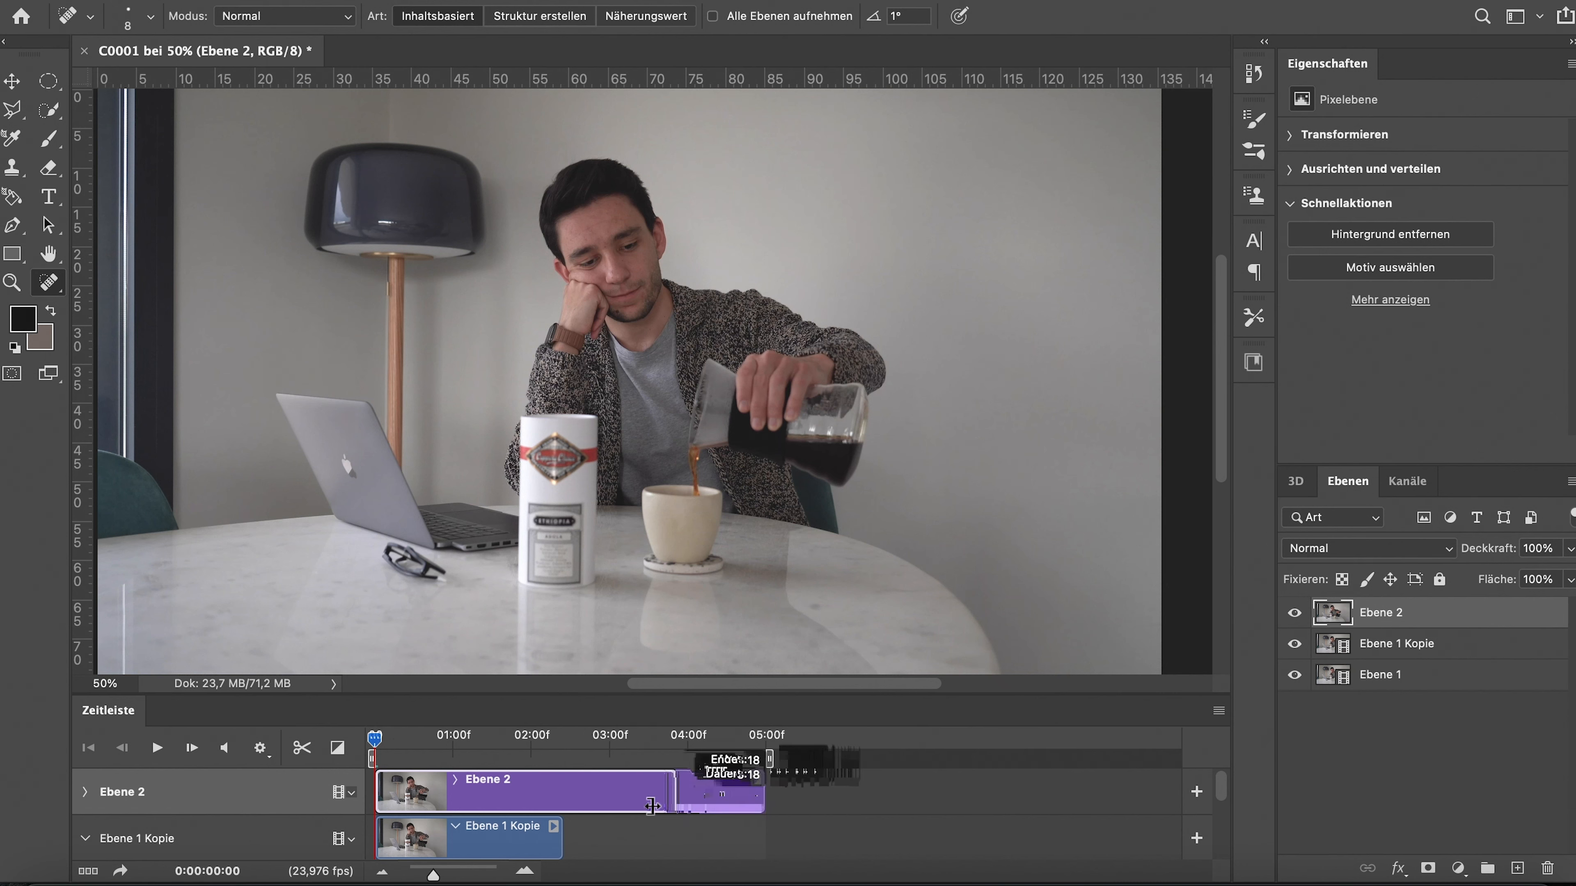
Step: Trim the end of the Ebene 2 clip to line up with the Ebene 1 Kopie clip
click(85, 792)
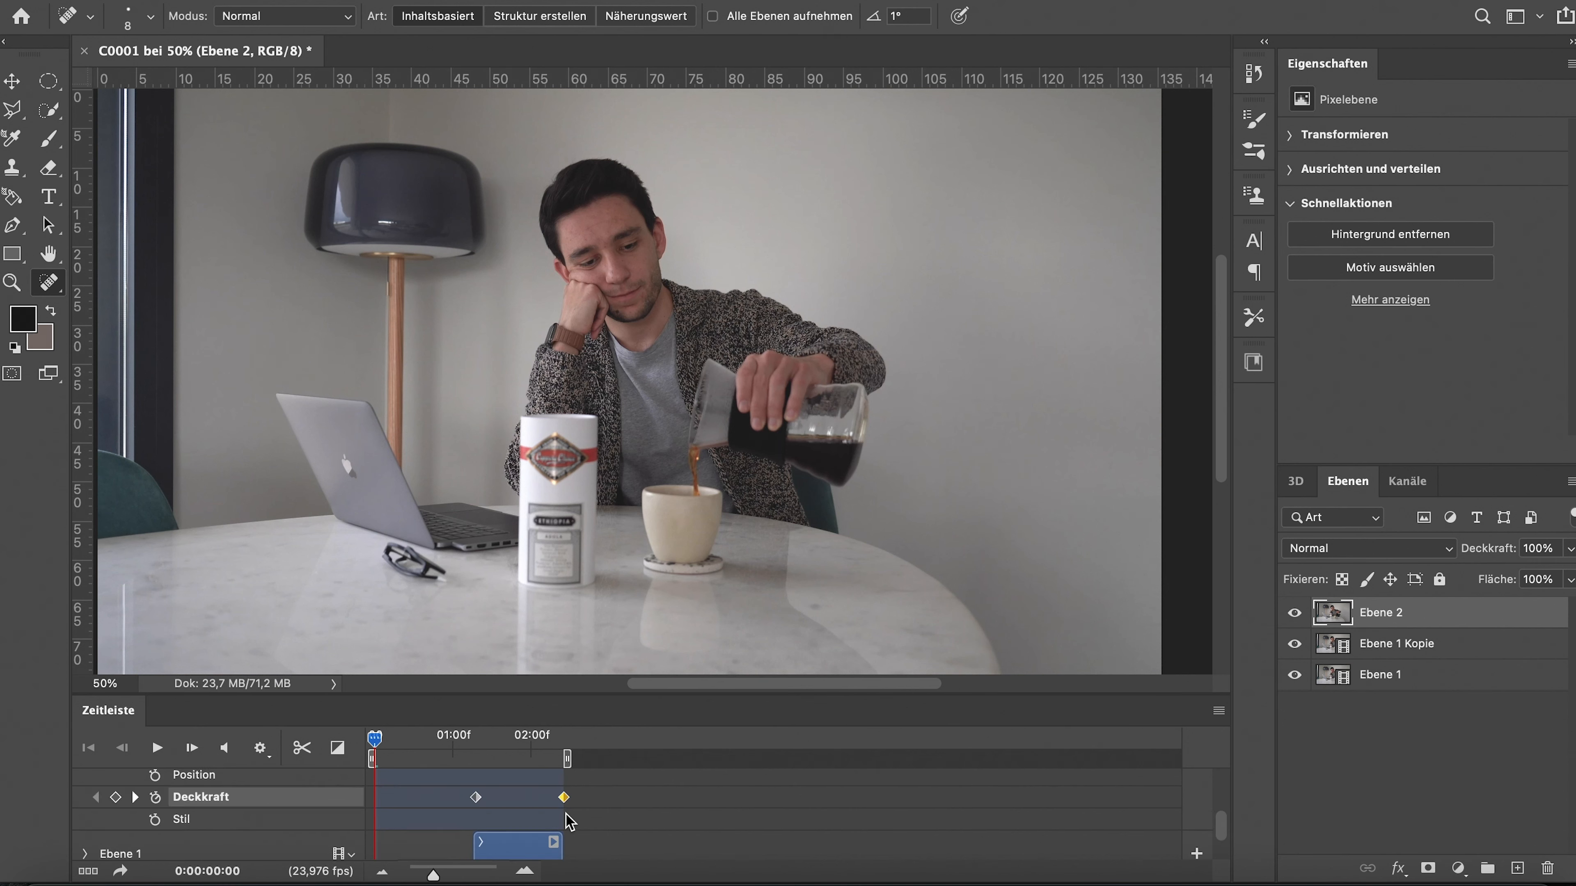
click(85, 793)
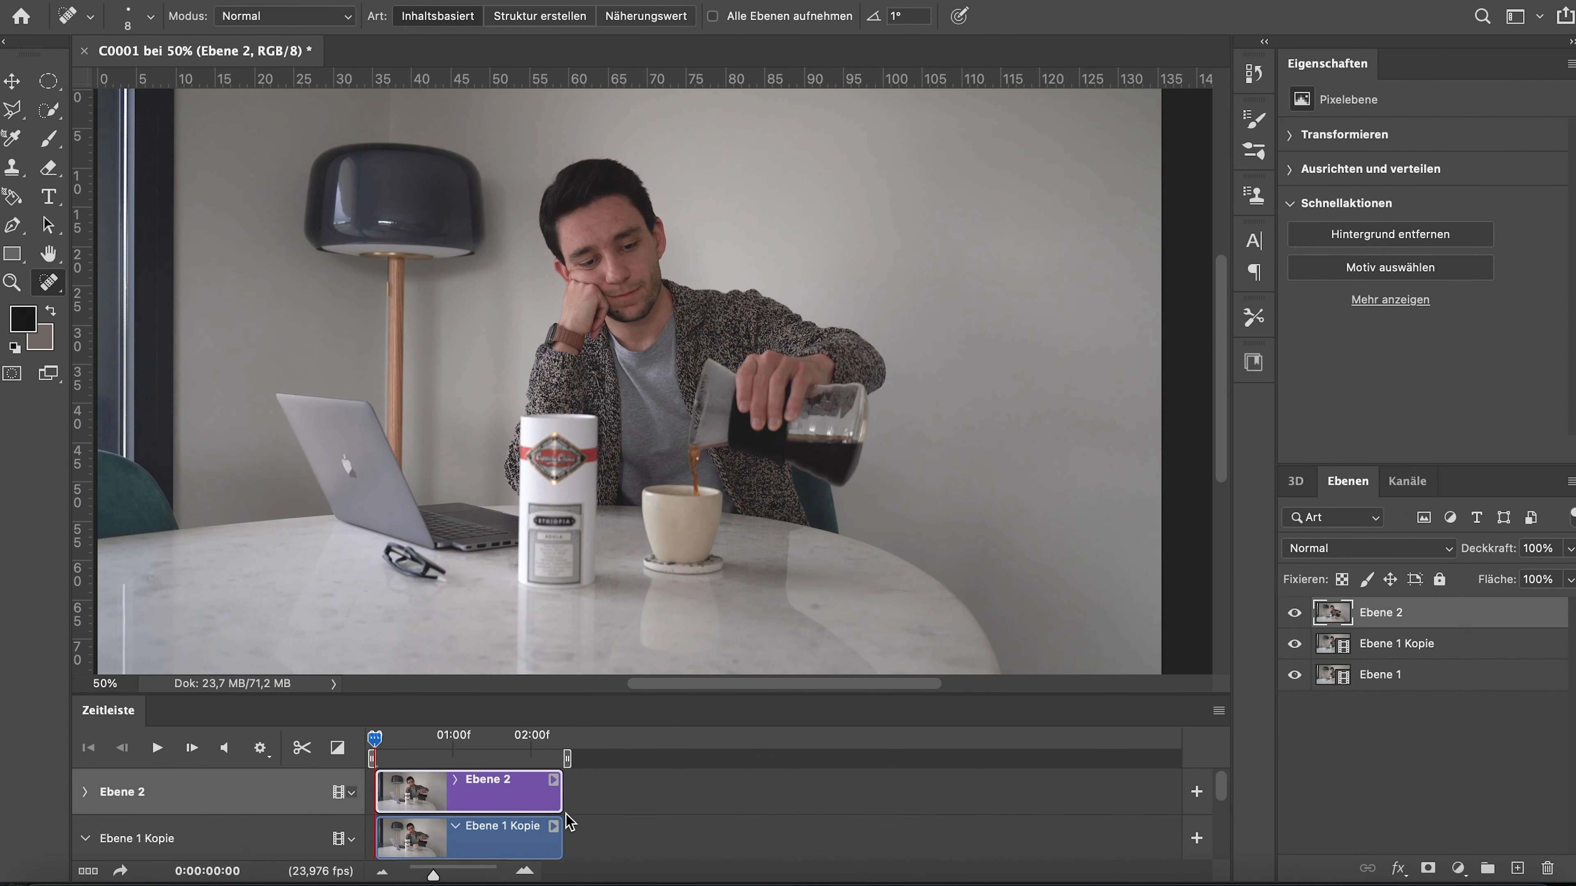
mouse_move(586, 805)
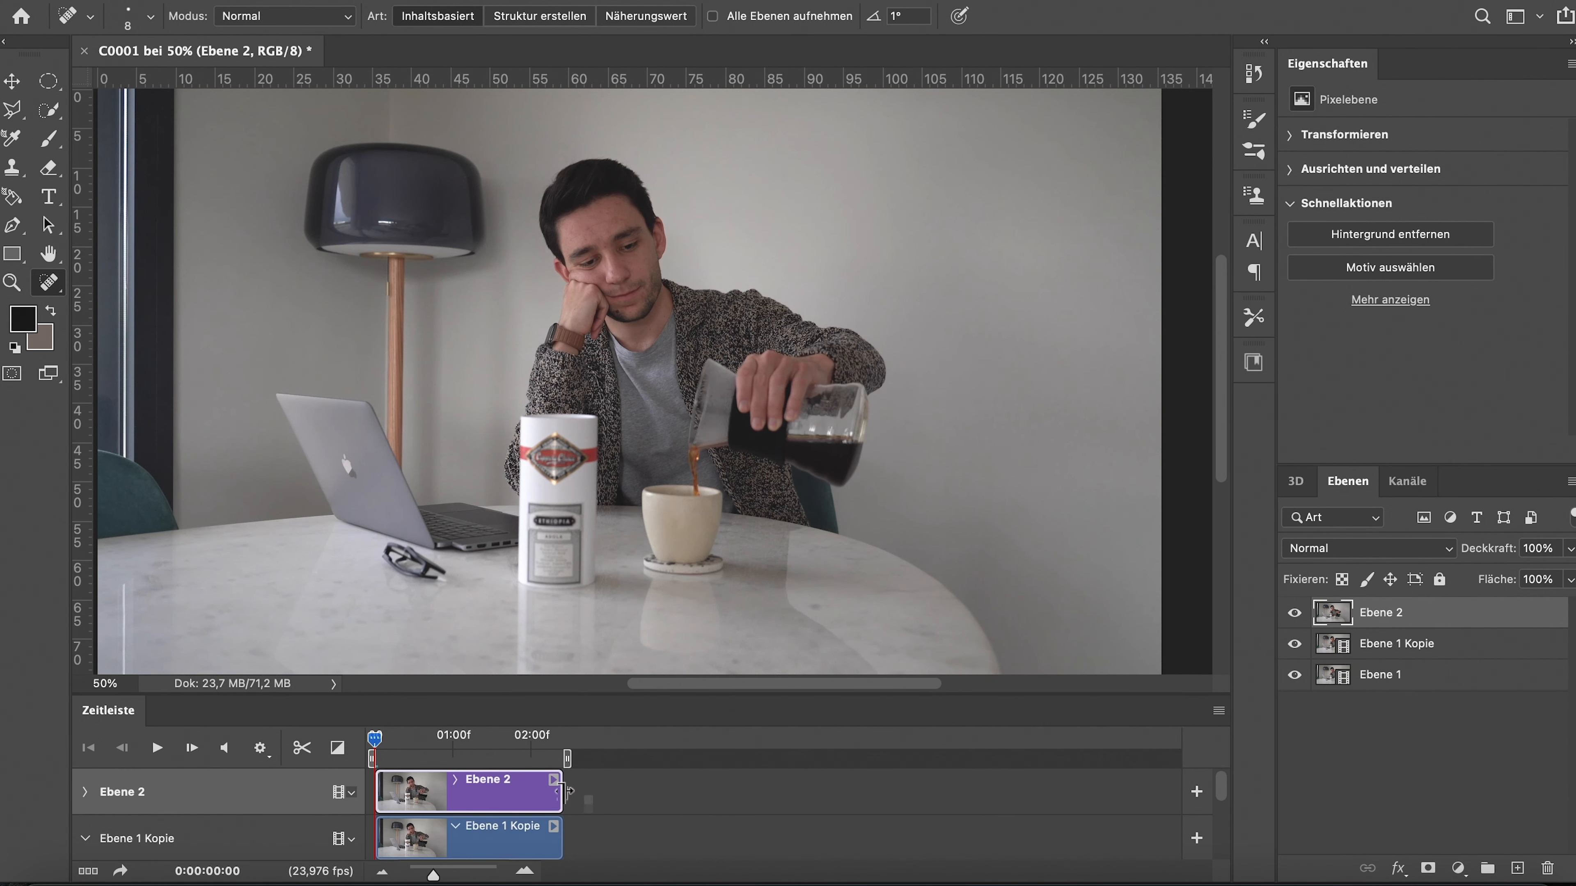
mouse_move(573, 797)
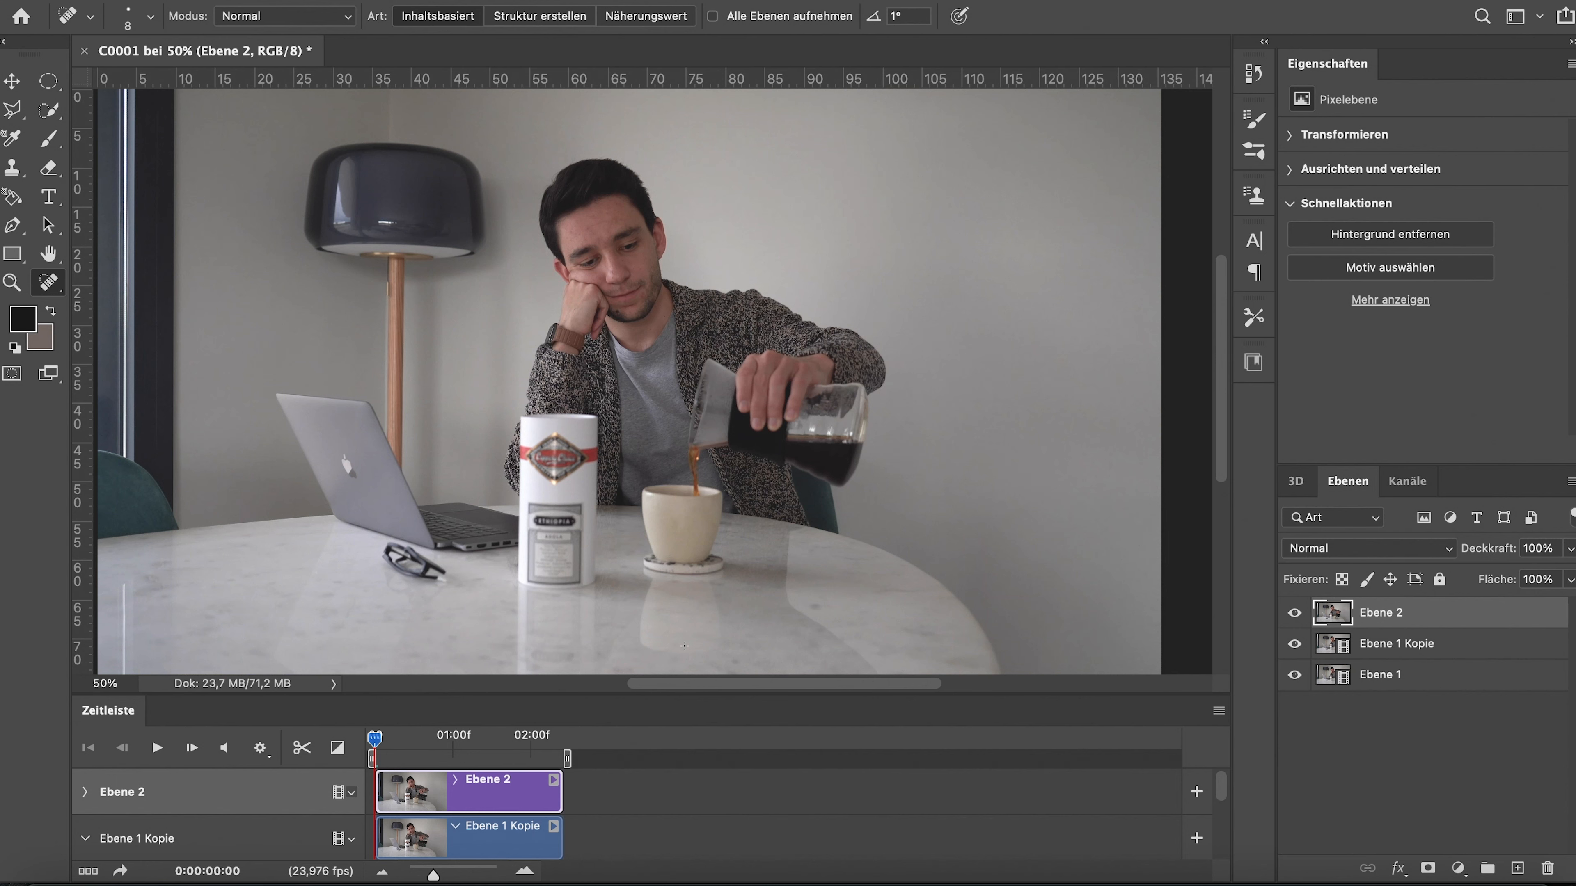
mouse_move(895, 635)
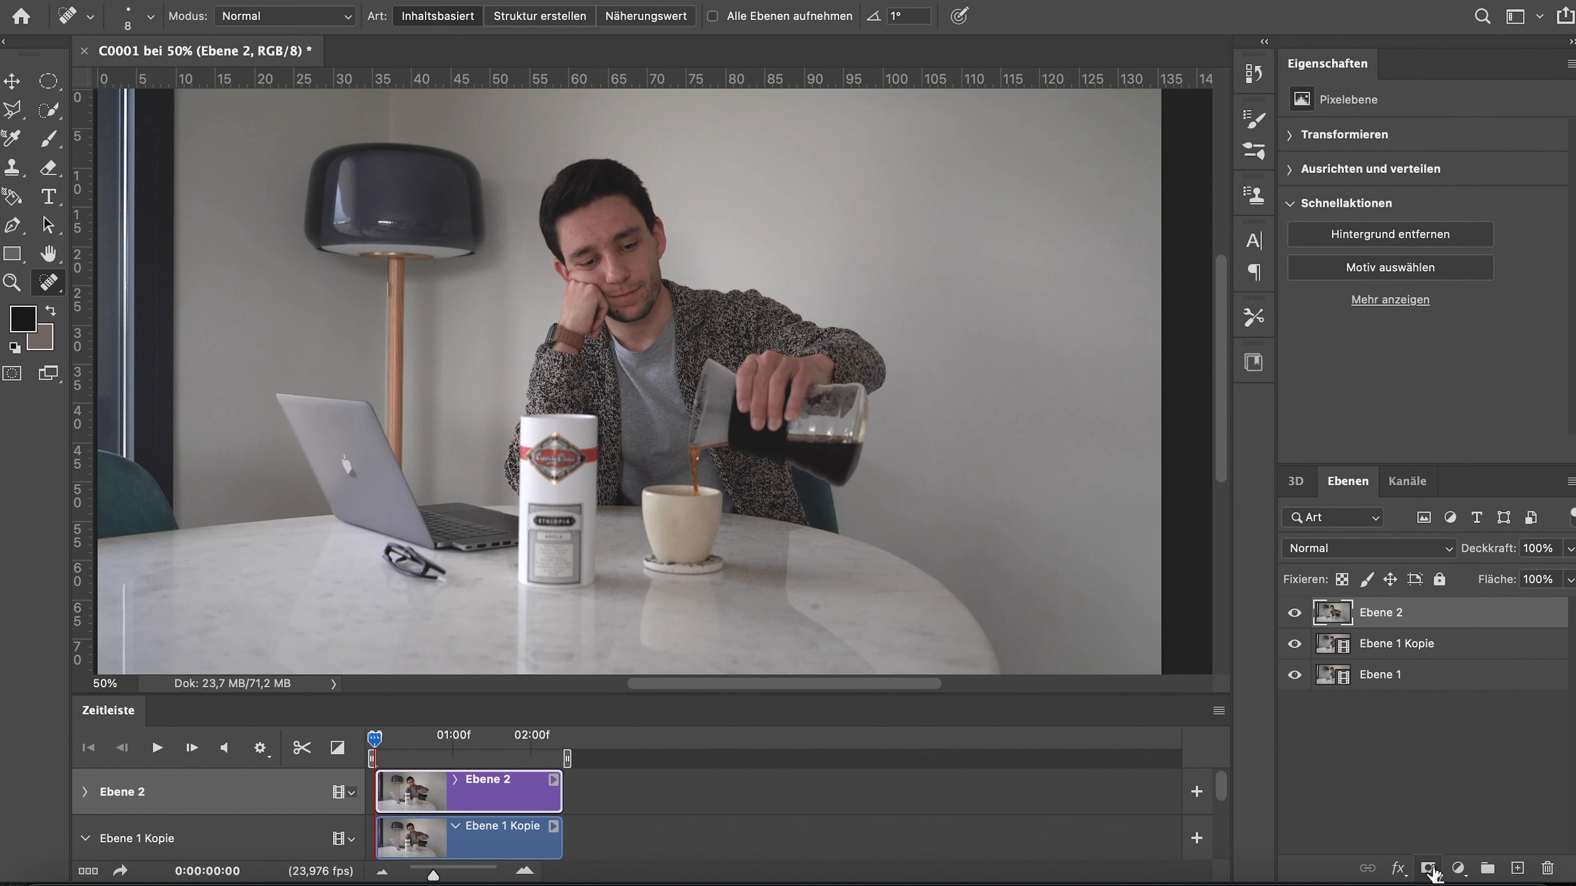
Step: Add a white layer mask to Ebene 2 for painting out the coffee stream
click(1427, 868)
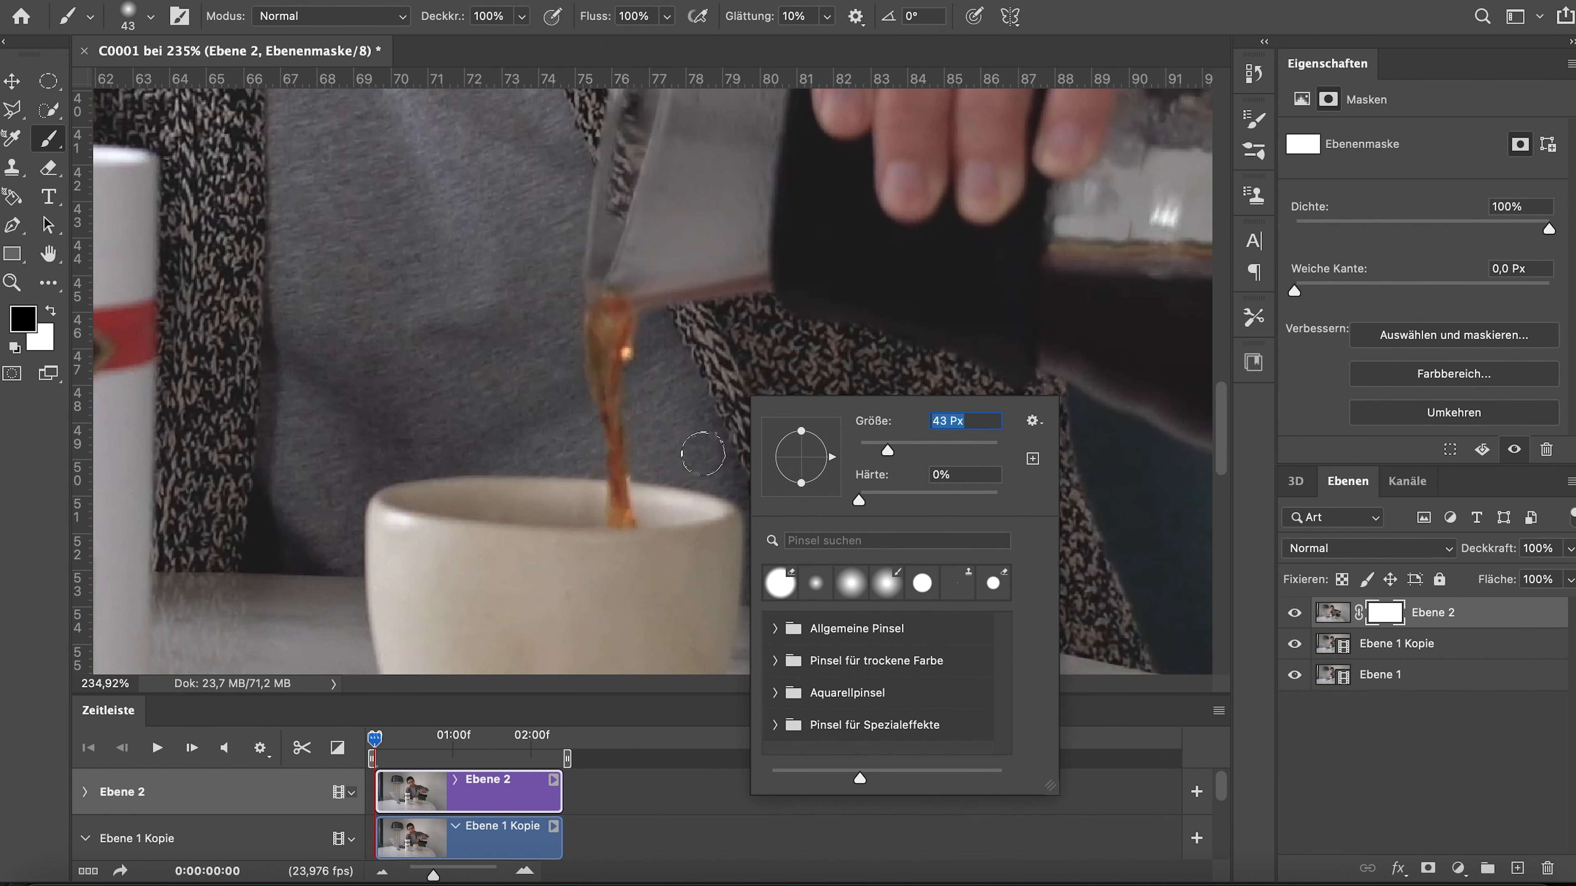
Step: Paint black on the Ebene 2 mask along the coffee stream between carafe and cup
drag(703, 454, 618, 389)
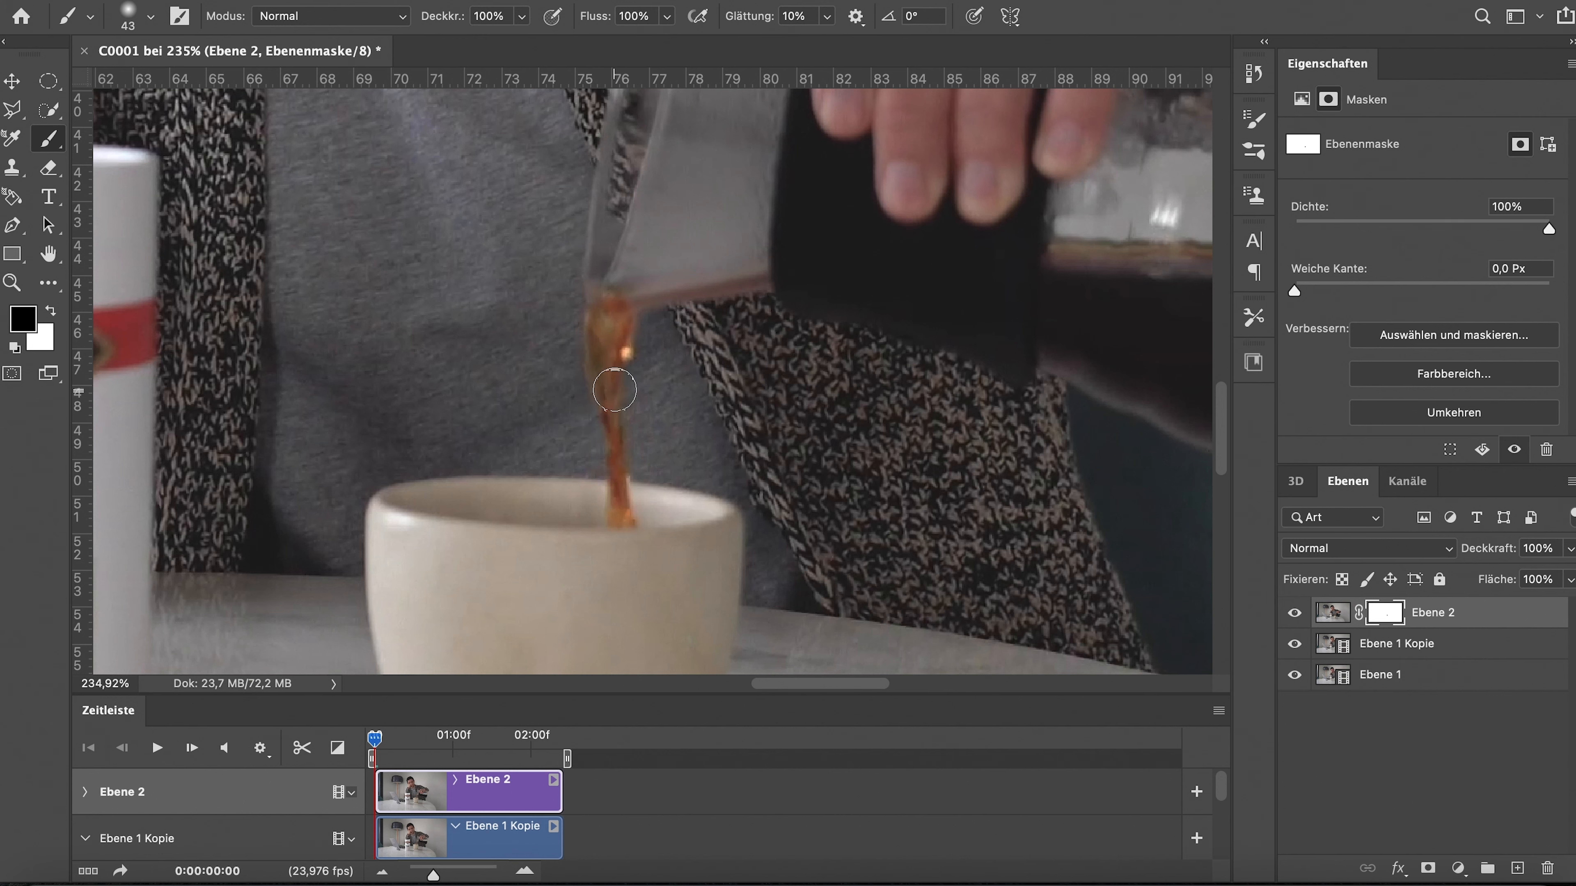
mouse_move(610, 446)
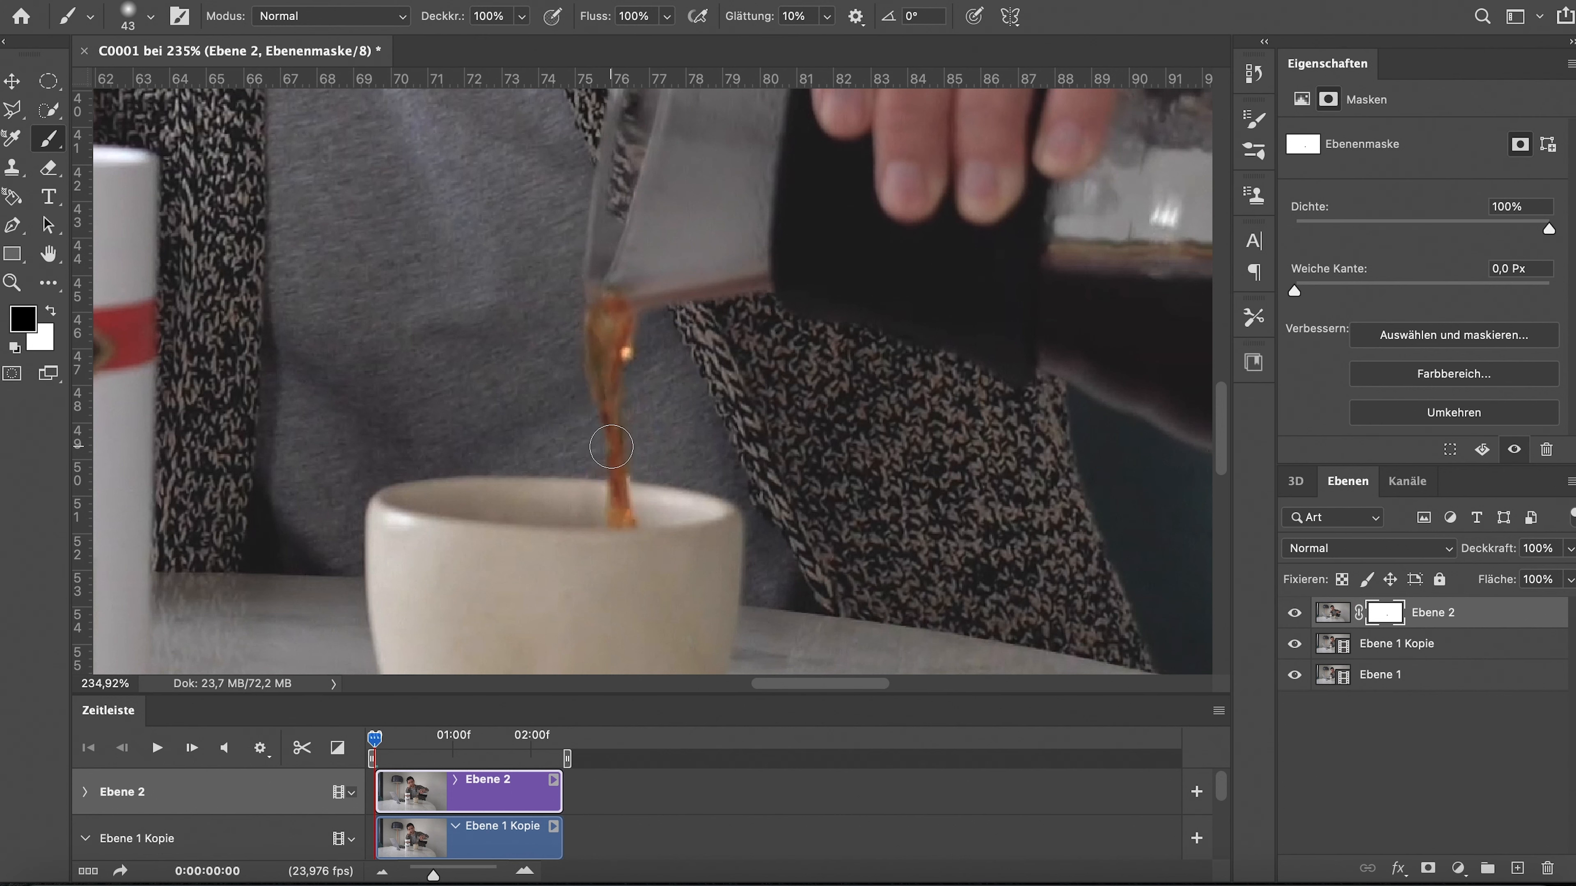
click(156, 747)
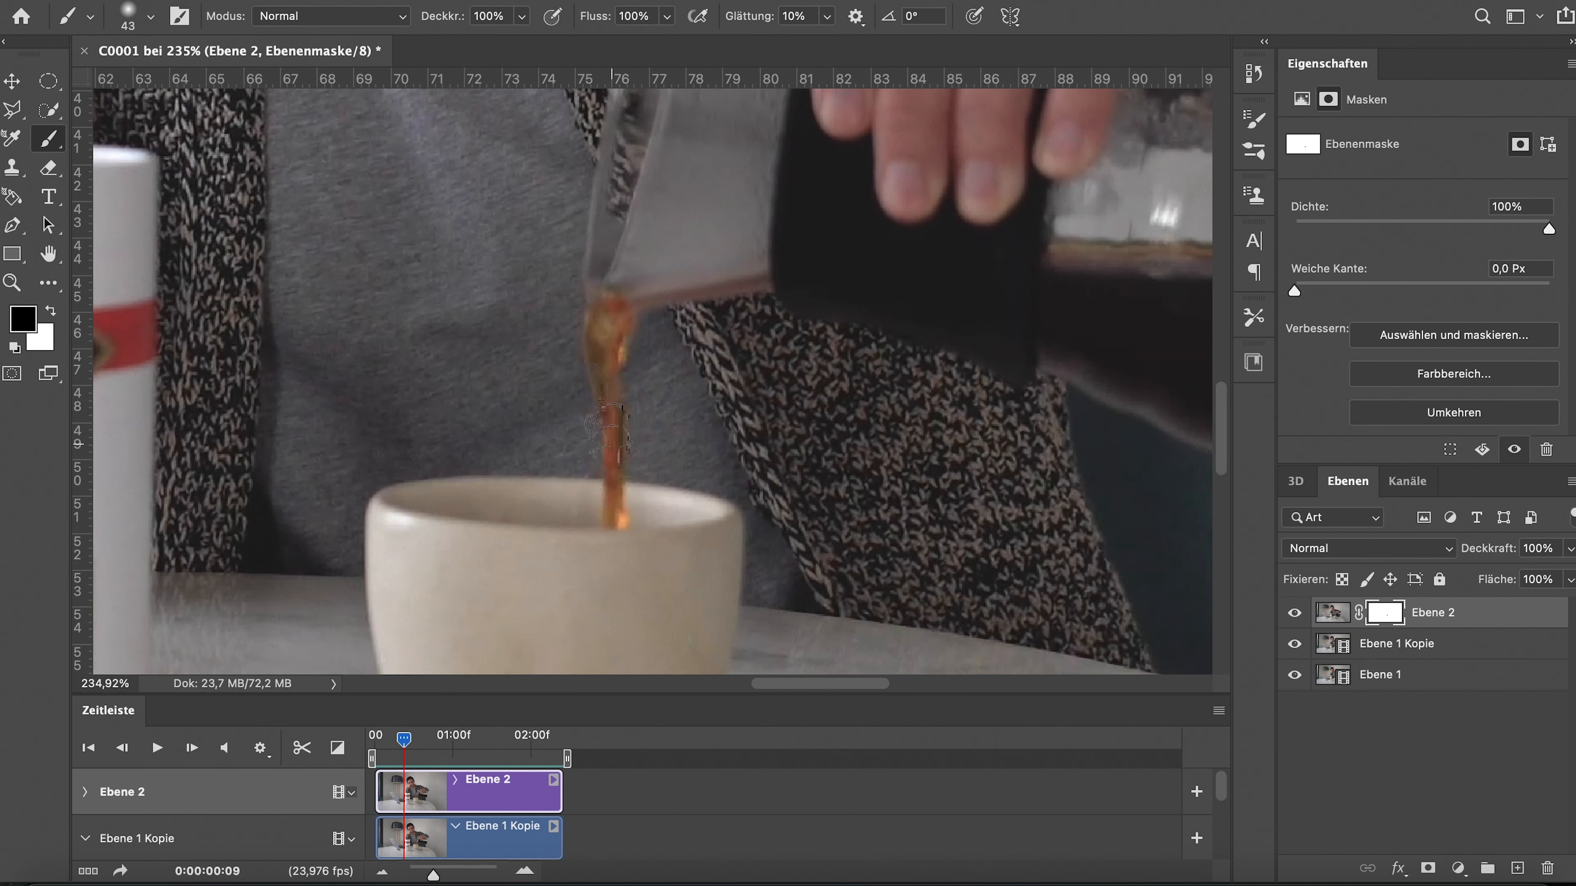
click(157, 748)
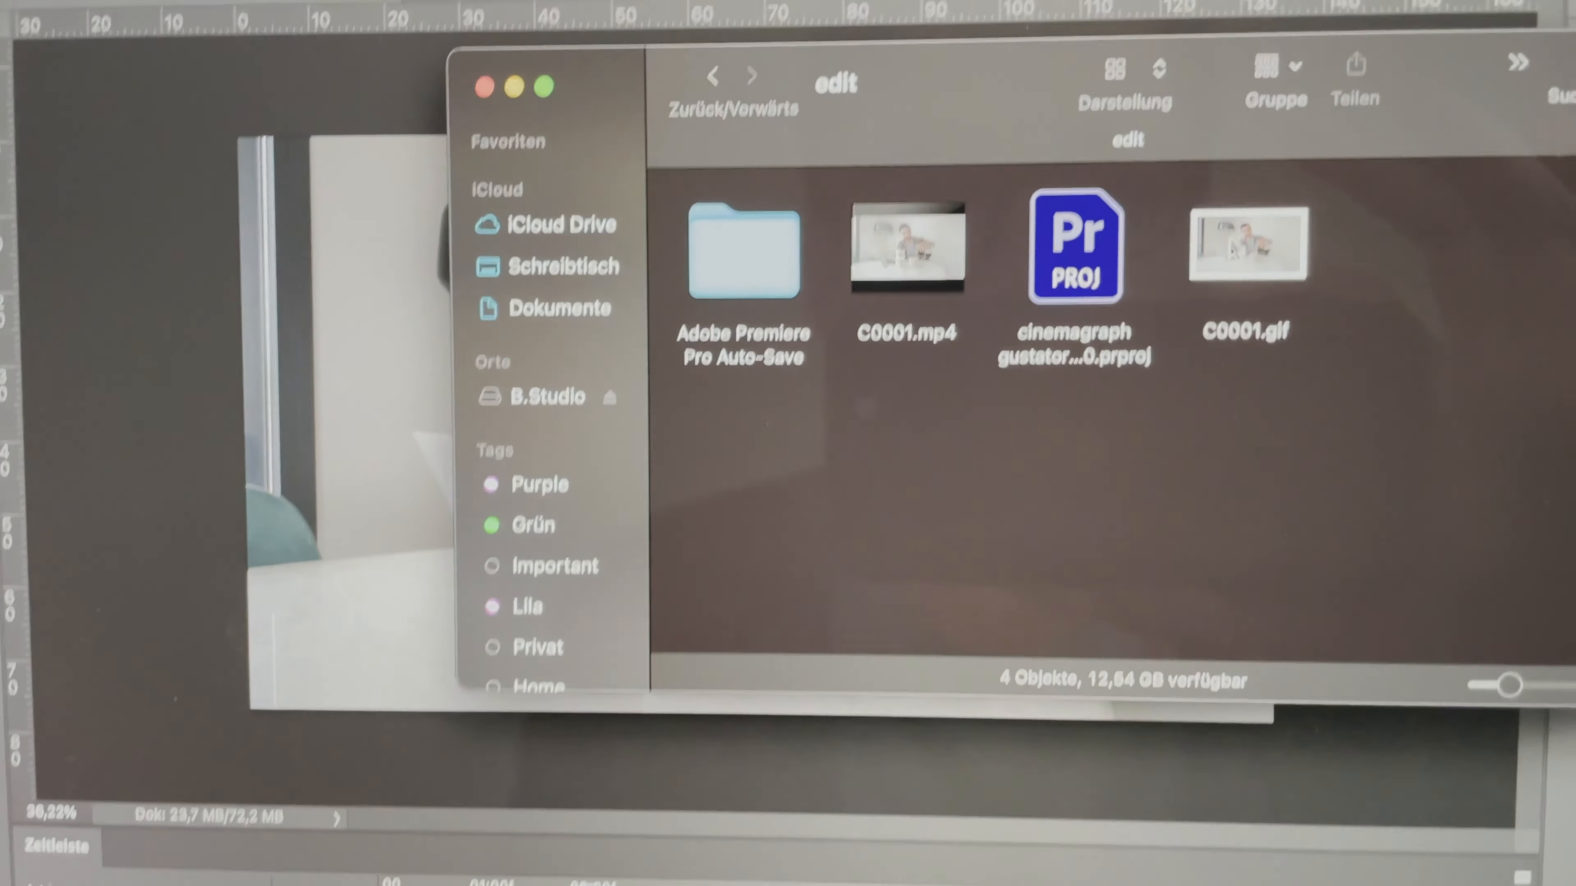
Step: Select the exported C0001.gif in the edit folder next to C0001.mp4
click(1246, 246)
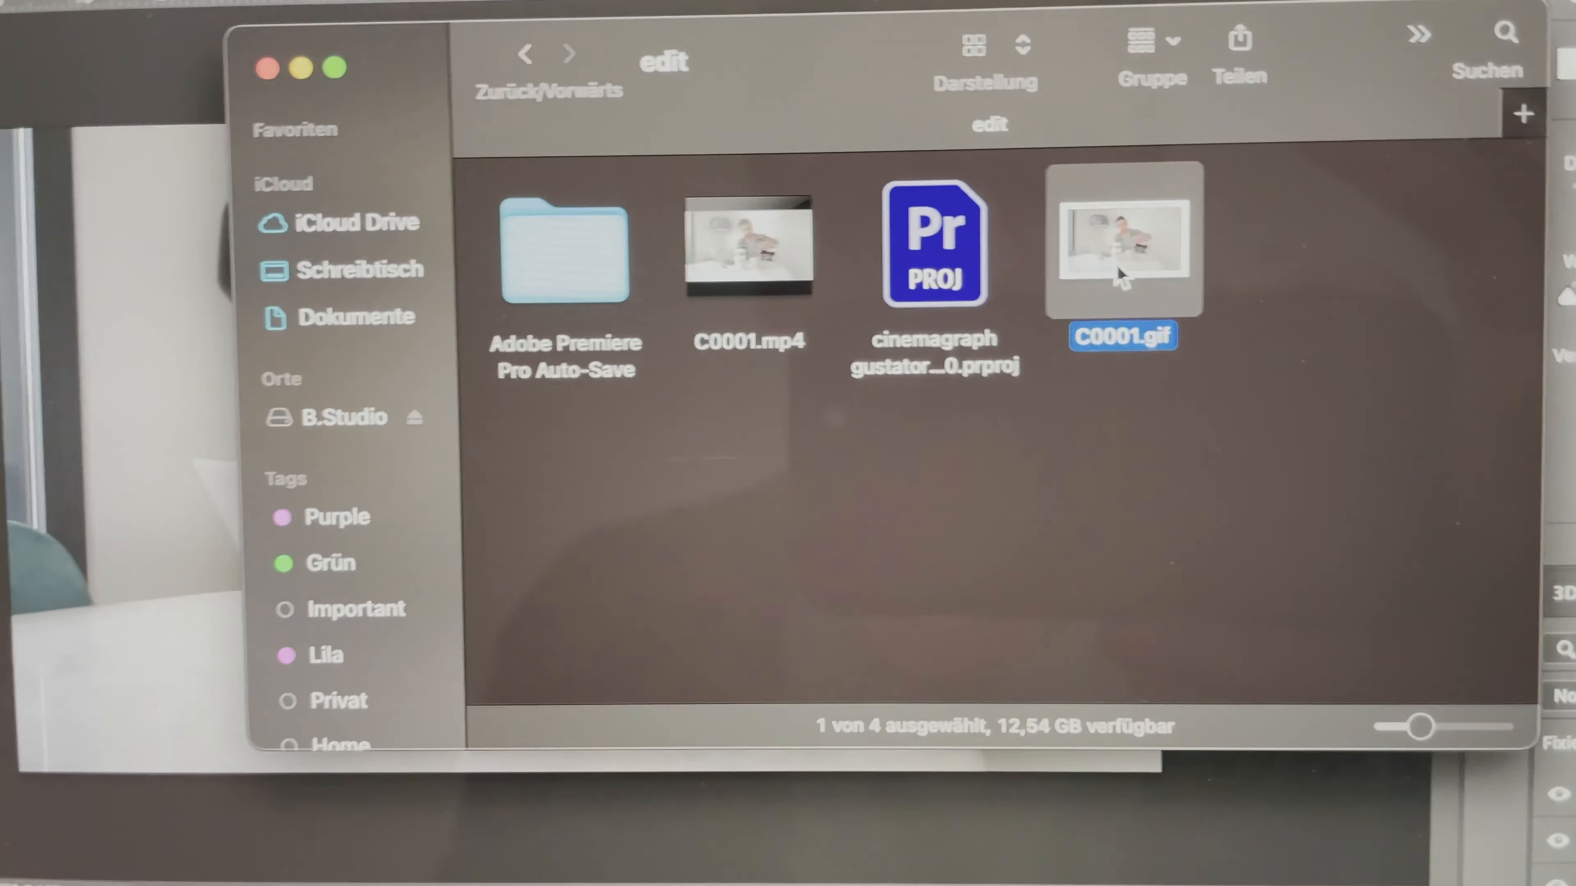